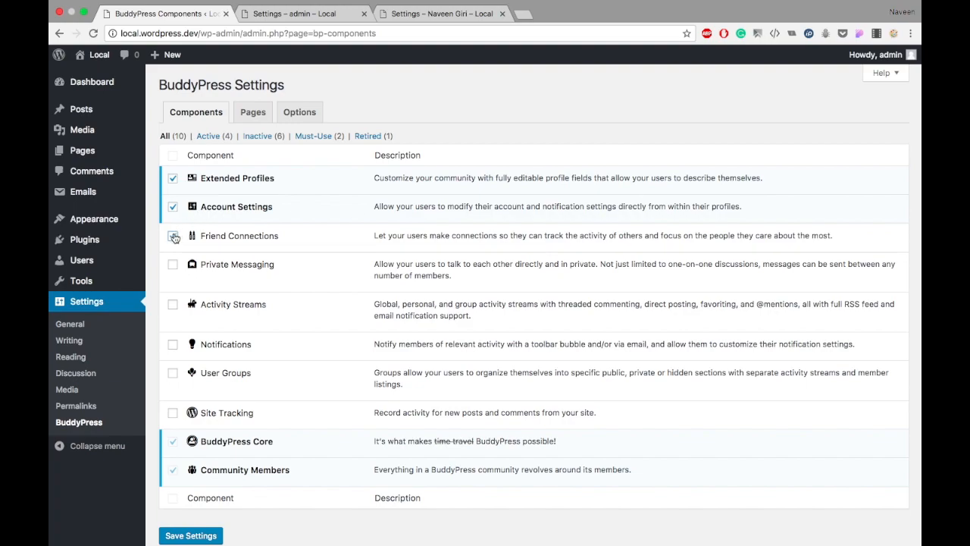
Step: Enable the Friend Connections component, save settings, and switch to the site front-end session
{"action": "left_click", "coordinate": [173, 235]}
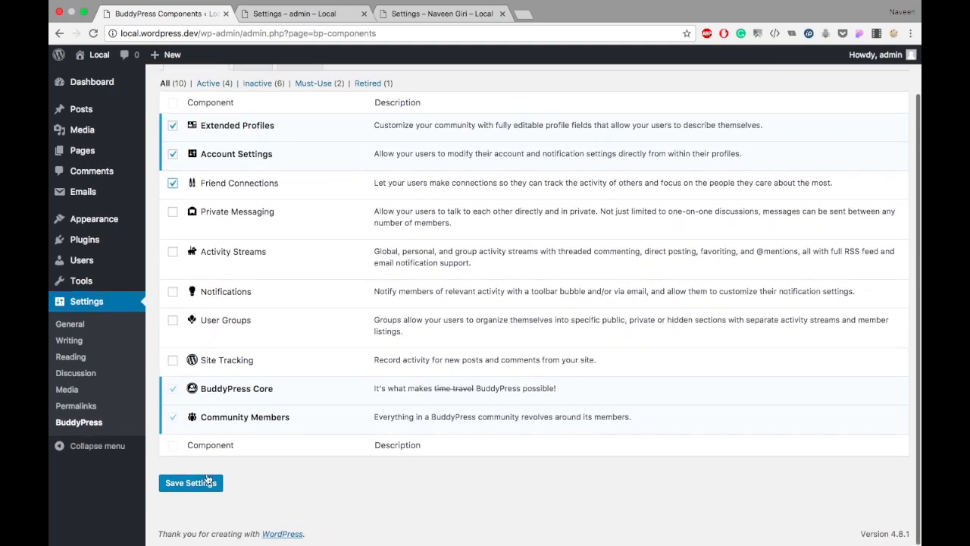
{"action": "left_click", "coordinate": [190, 483]}
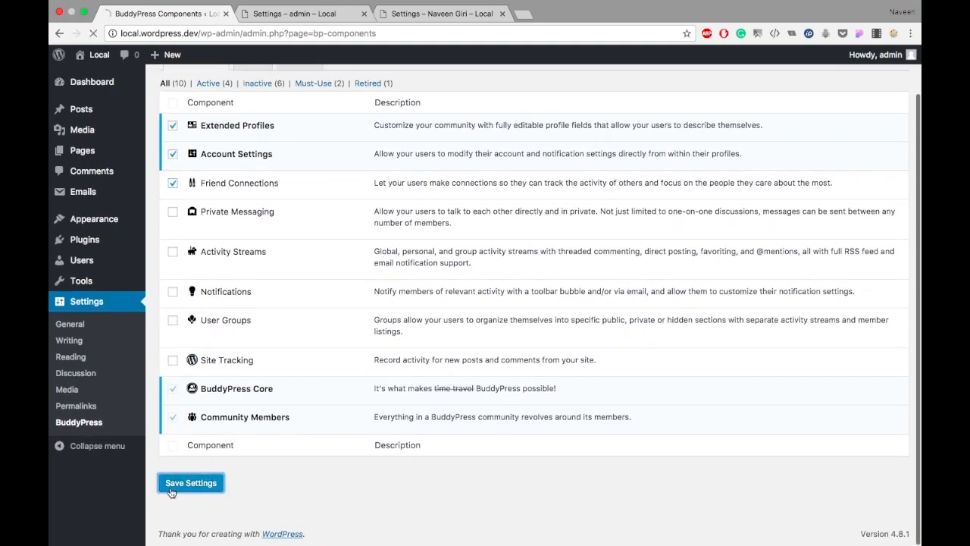
{"action": "left_click", "coordinate": [191, 483]}
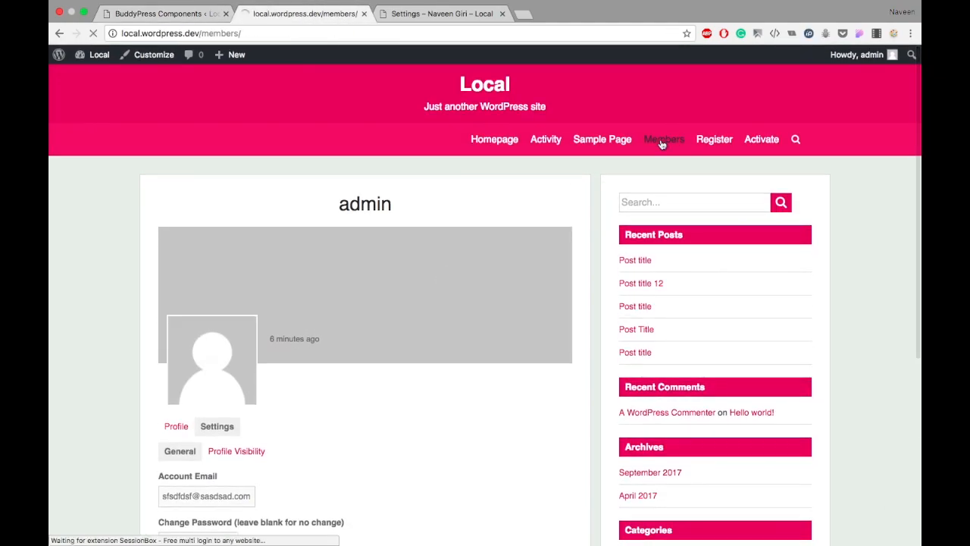
Step: Visit the Members directory, then review the 'Settings saved' notice with Friend Connections among five active components
{"action": "left_click", "coordinate": [663, 139]}
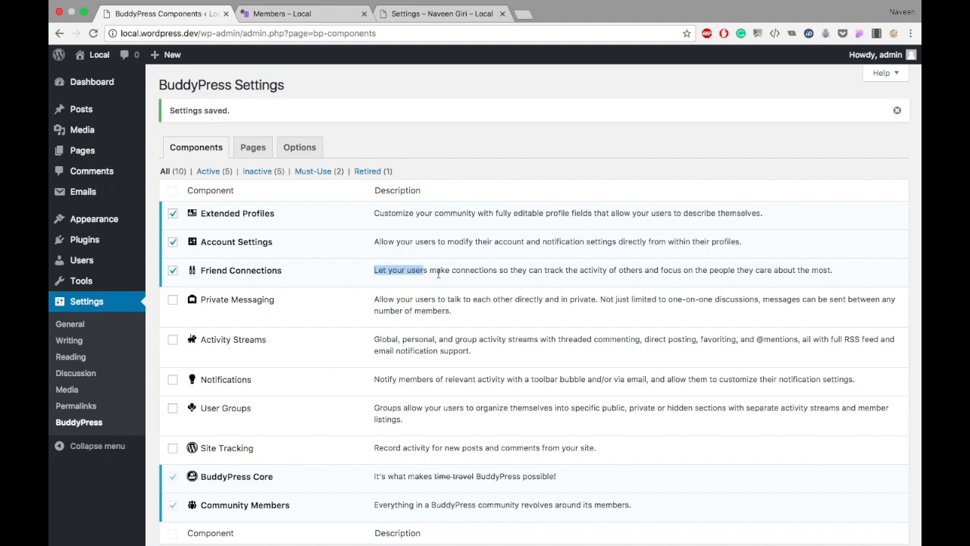
{"action": "double_click", "coordinate": [474, 270]}
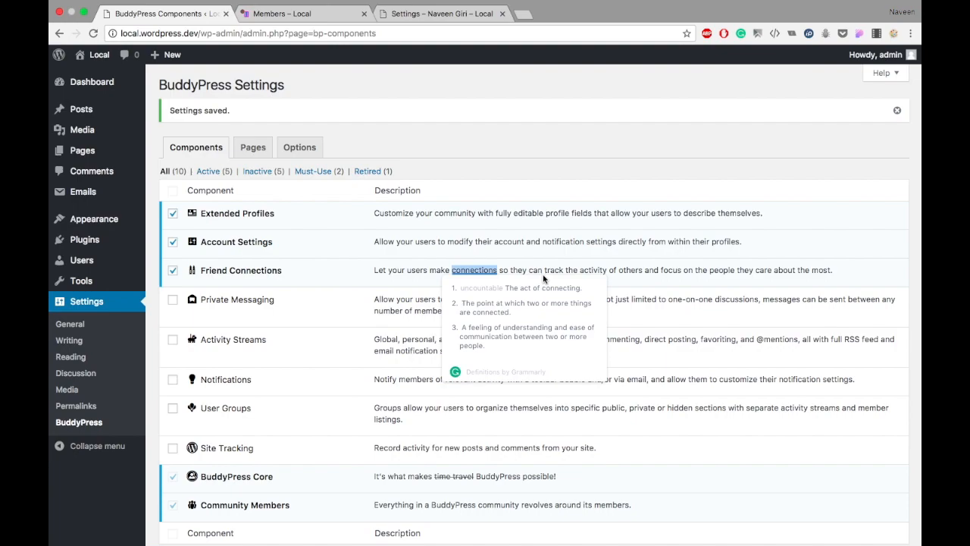
{"action": "mouse_move", "coordinate": [361, 25]}
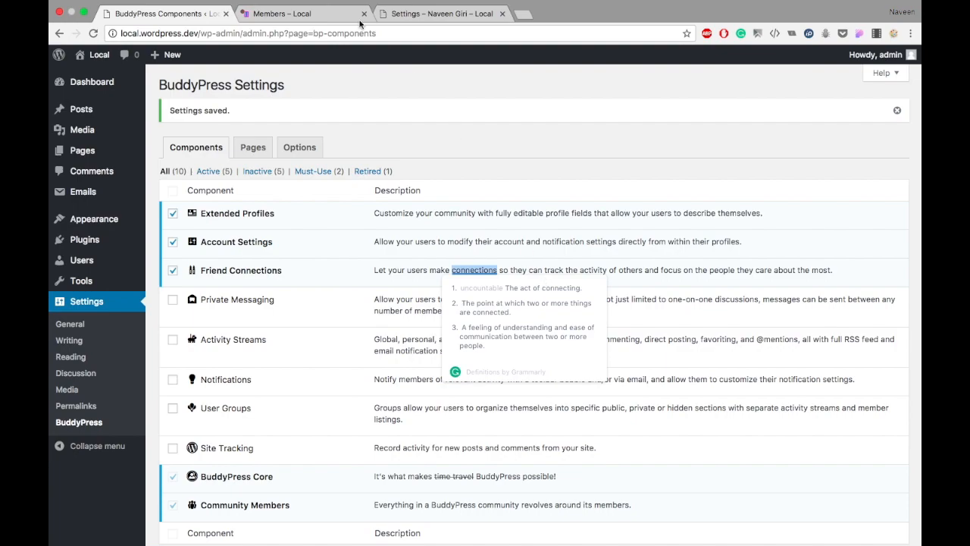
{"action": "left_click", "coordinate": [302, 26]}
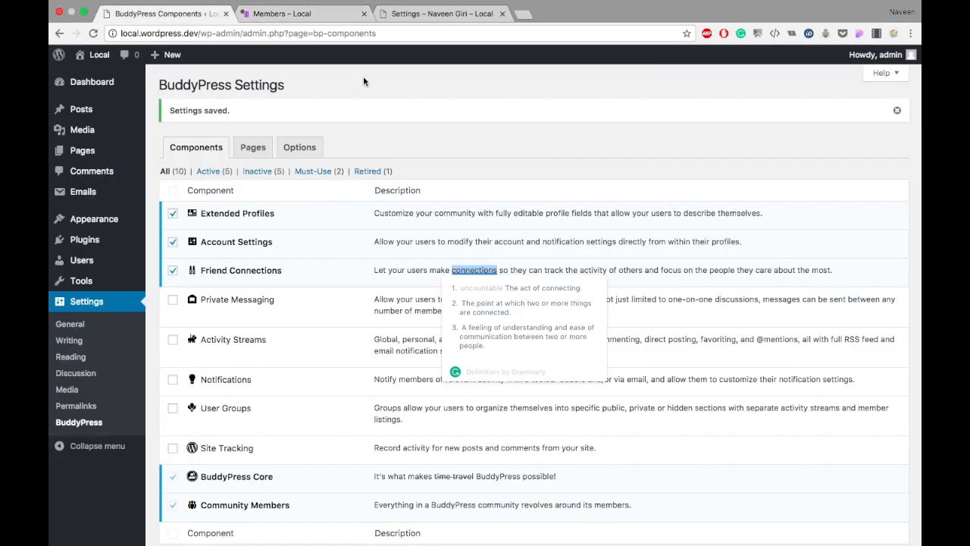
{"action": "left_click", "coordinate": [303, 12]}
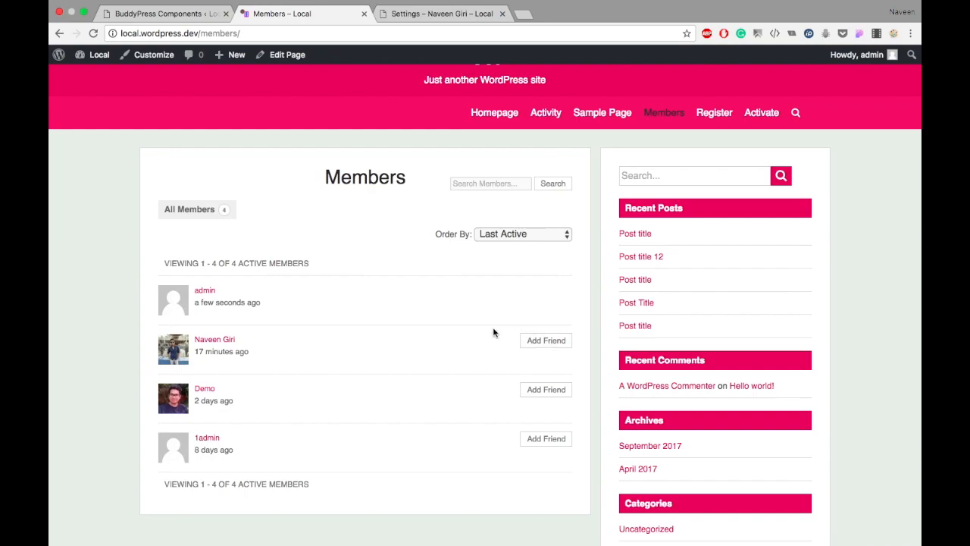
{"action": "mouse_move", "coordinate": [512, 331]}
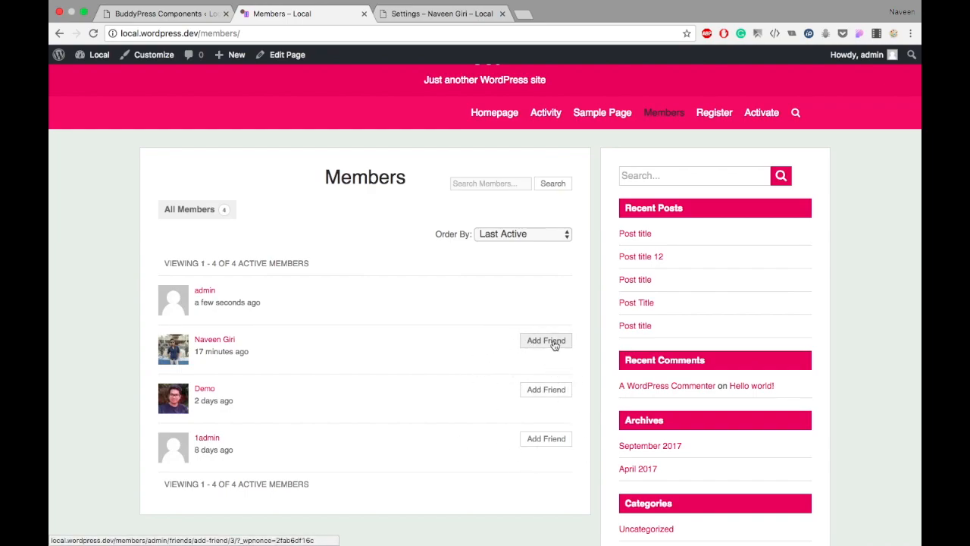
{"action": "mouse_move", "coordinate": [542, 346]}
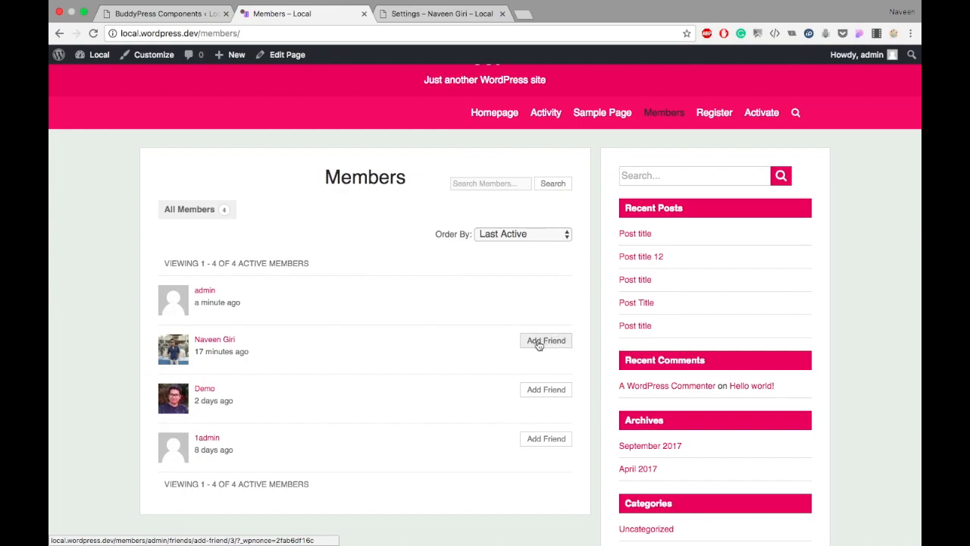
{"action": "left_click", "coordinate": [546, 340]}
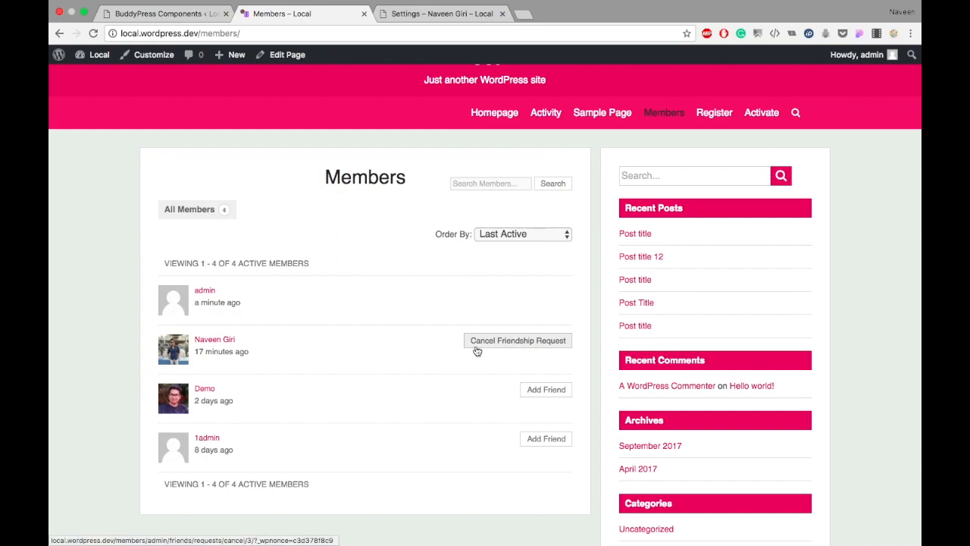
{"action": "left_click", "coordinate": [440, 13]}
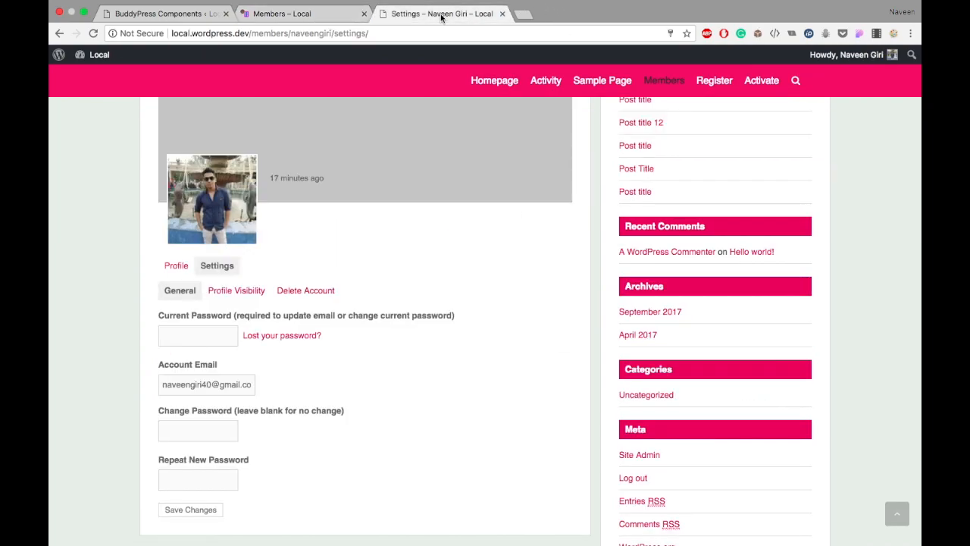
{"action": "left_click", "coordinate": [269, 32]}
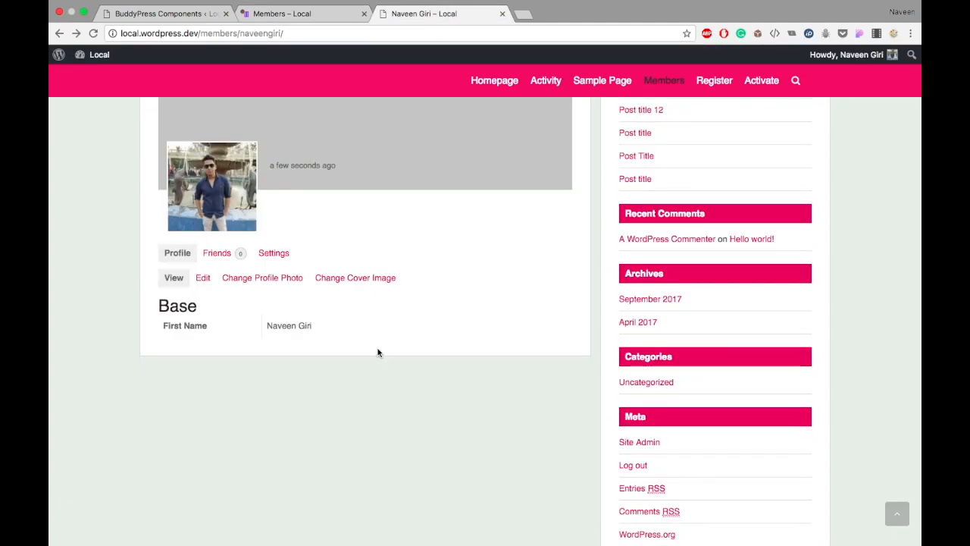
{"action": "mouse_move", "coordinate": [355, 278]}
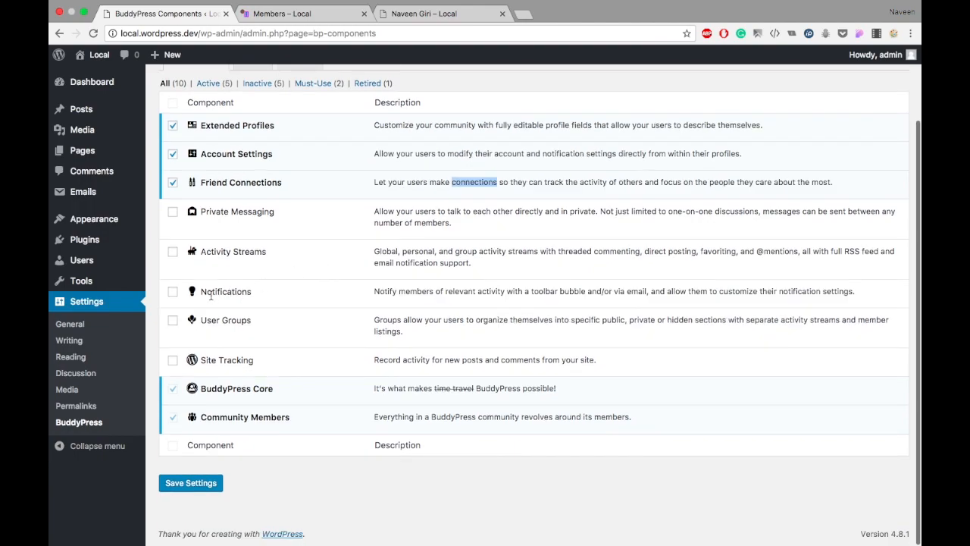
{"action": "left_click", "coordinate": [442, 14]}
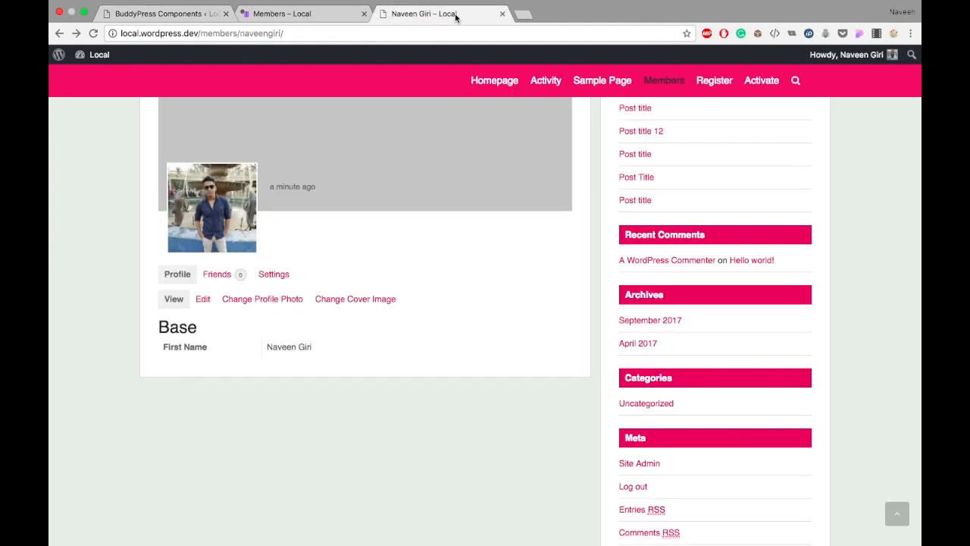
{"action": "mouse_move", "coordinate": [261, 298]}
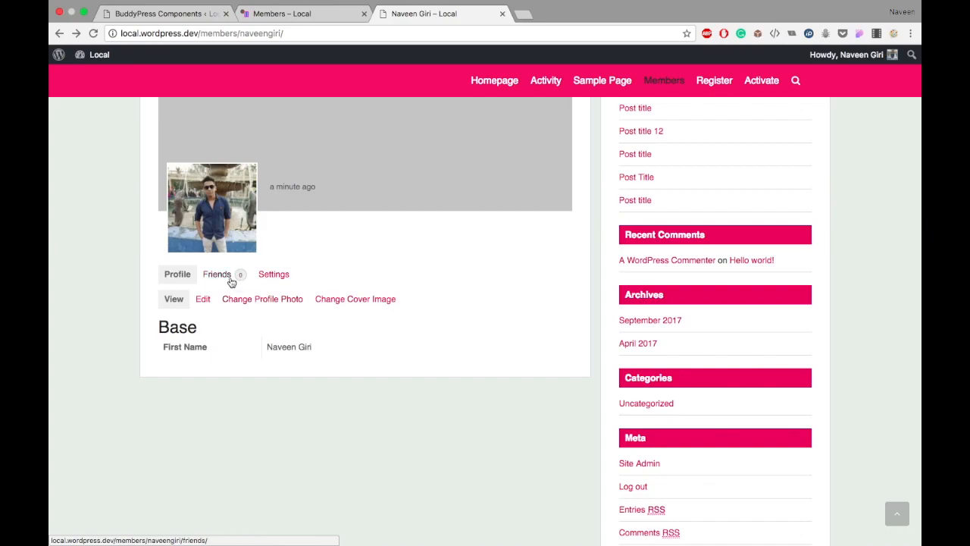
{"action": "left_click", "coordinate": [217, 273]}
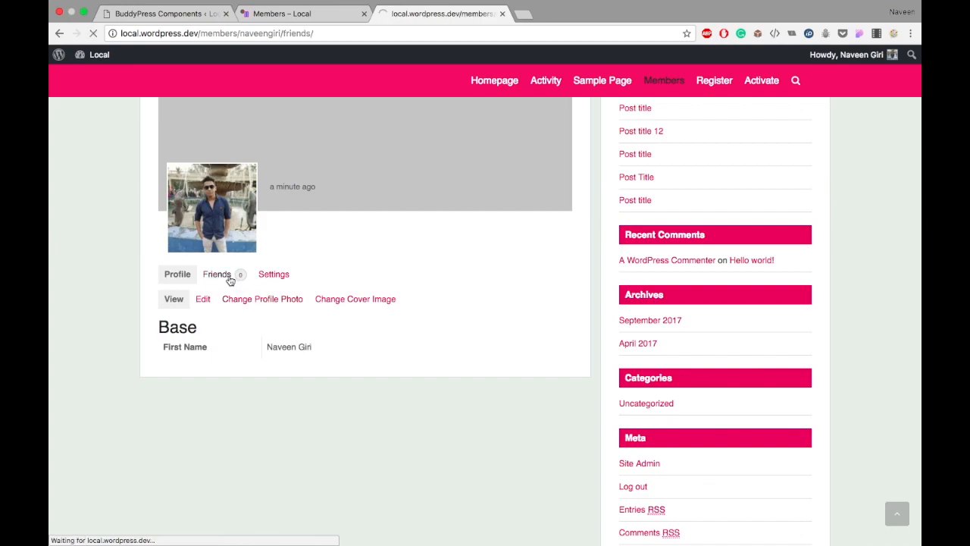
{"action": "left_click", "coordinate": [216, 274]}
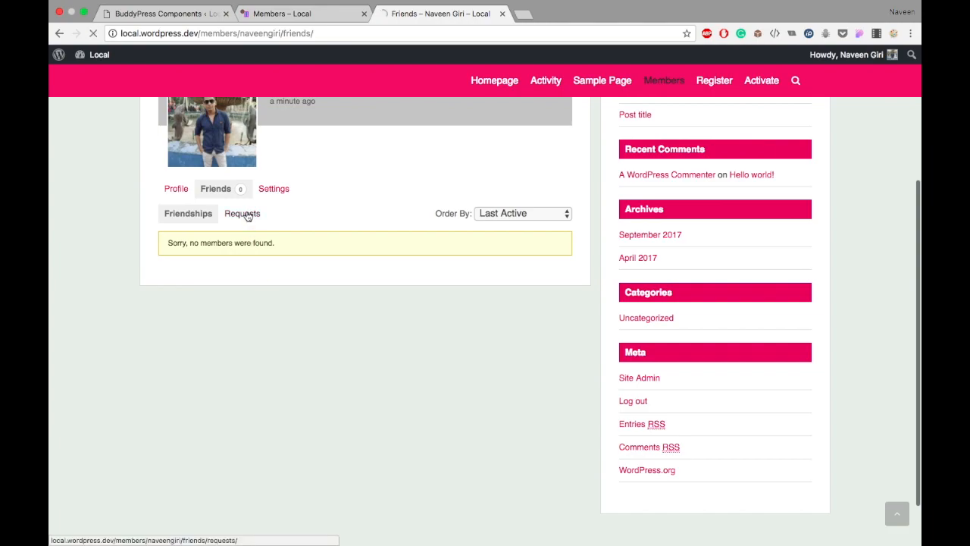
{"action": "left_click", "coordinate": [242, 213]}
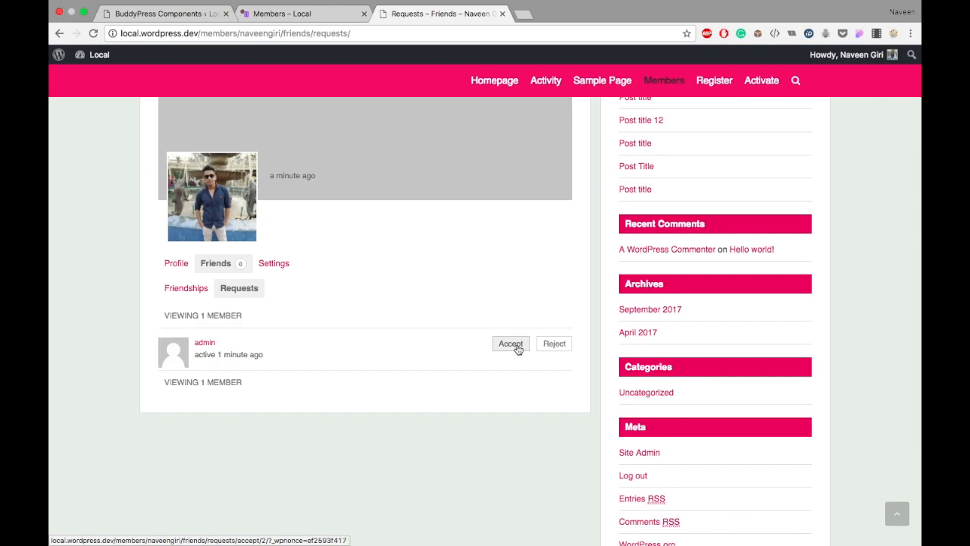
{"action": "mouse_move", "coordinate": [190, 25]}
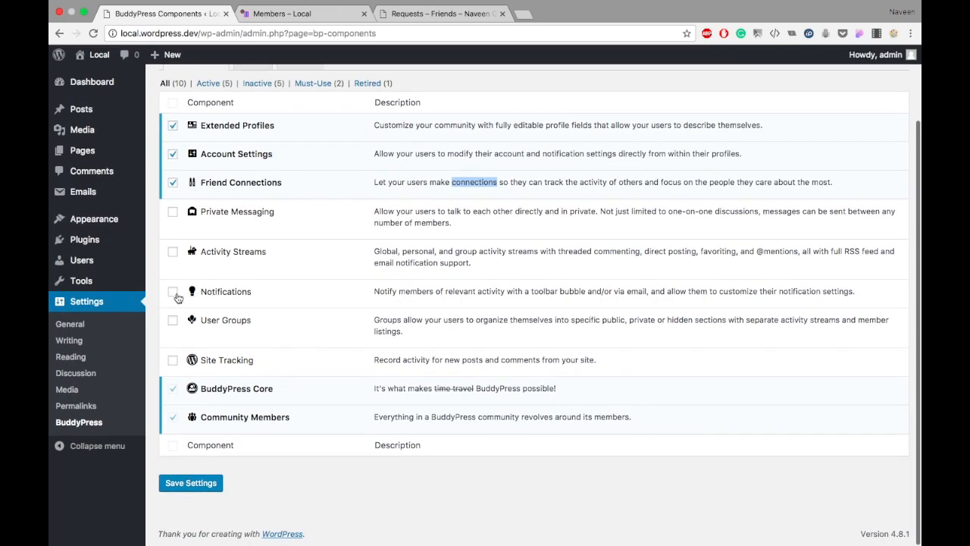
{"action": "left_click", "coordinate": [172, 291]}
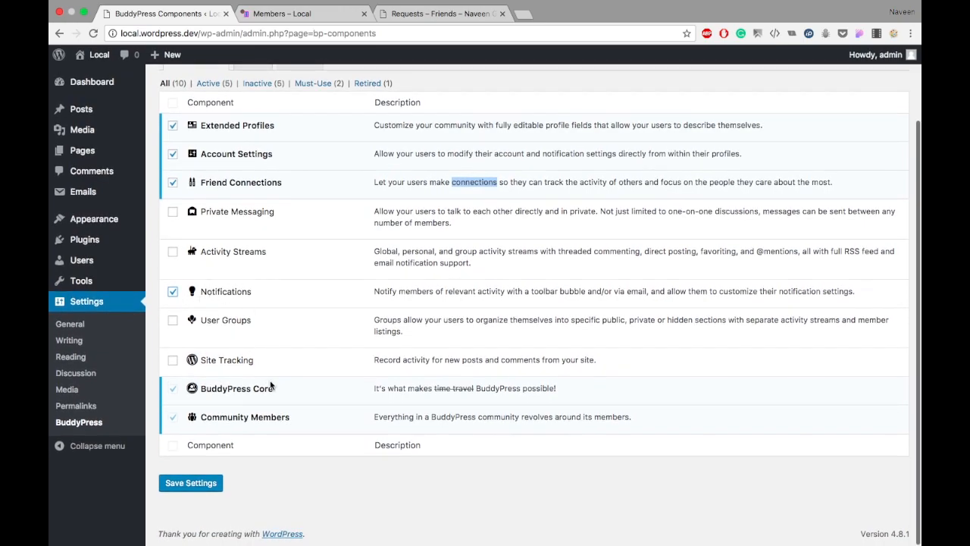
{"action": "left_click", "coordinate": [190, 483]}
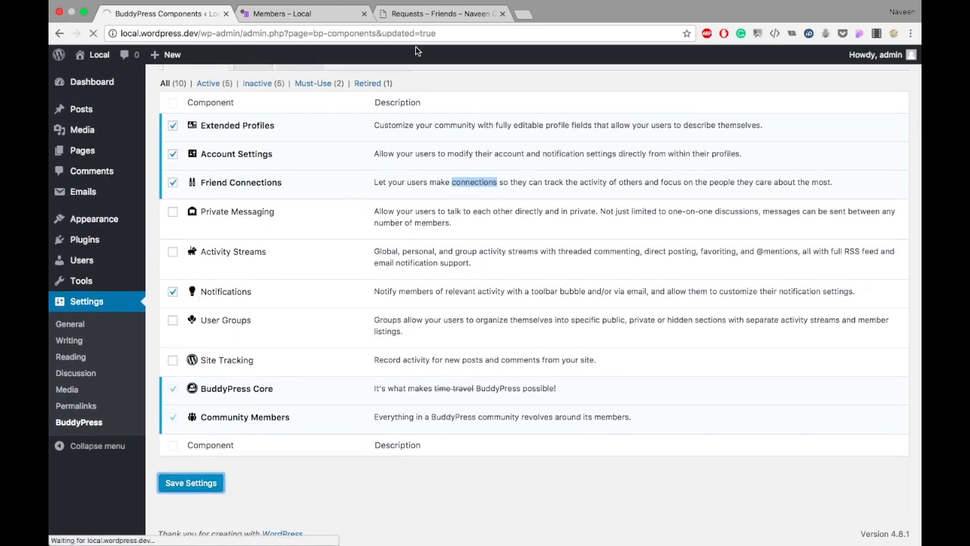
{"action": "left_click", "coordinate": [440, 14]}
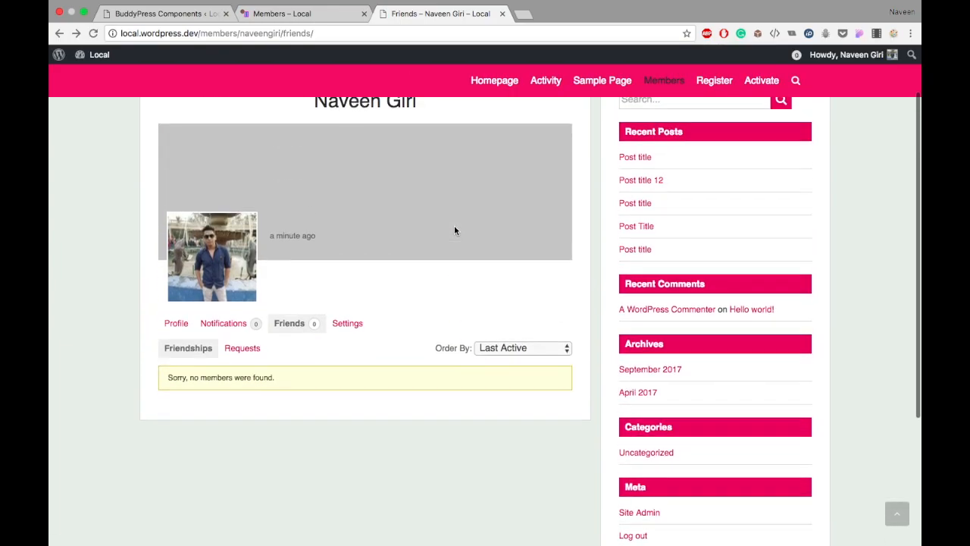
Step: Show Naveen Giri's Read notifications listing 'admin accepted your friendship request'
{"action": "left_click", "coordinate": [176, 323]}
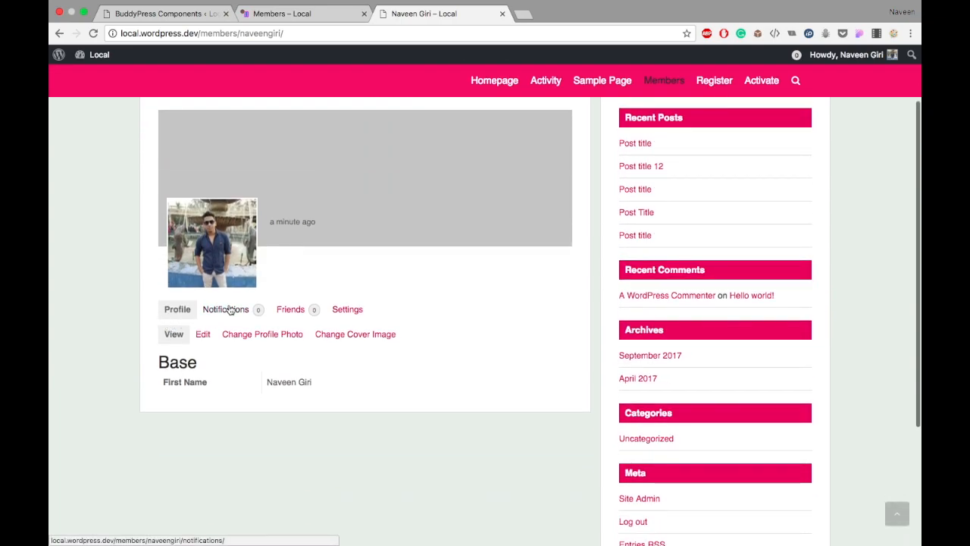
{"action": "left_click", "coordinate": [225, 309]}
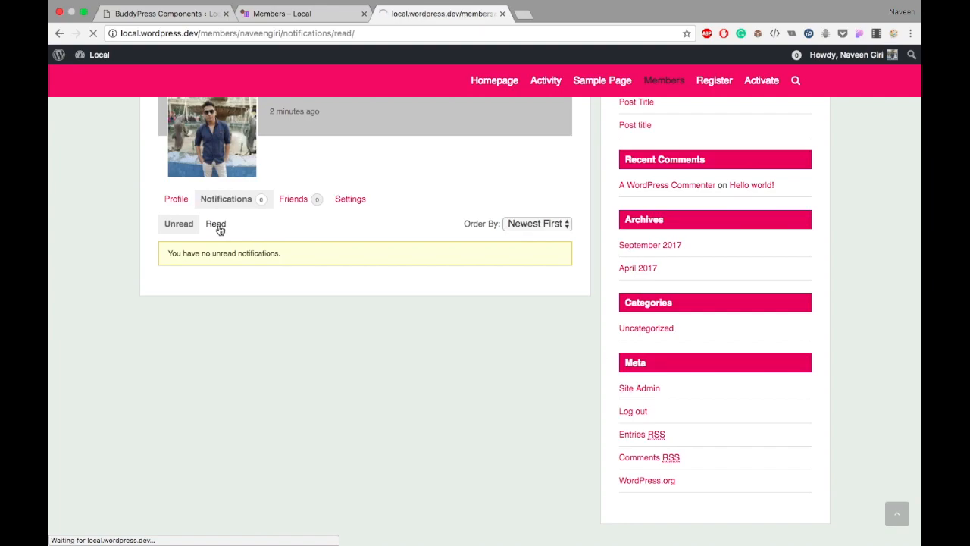
{"action": "left_click", "coordinate": [216, 224]}
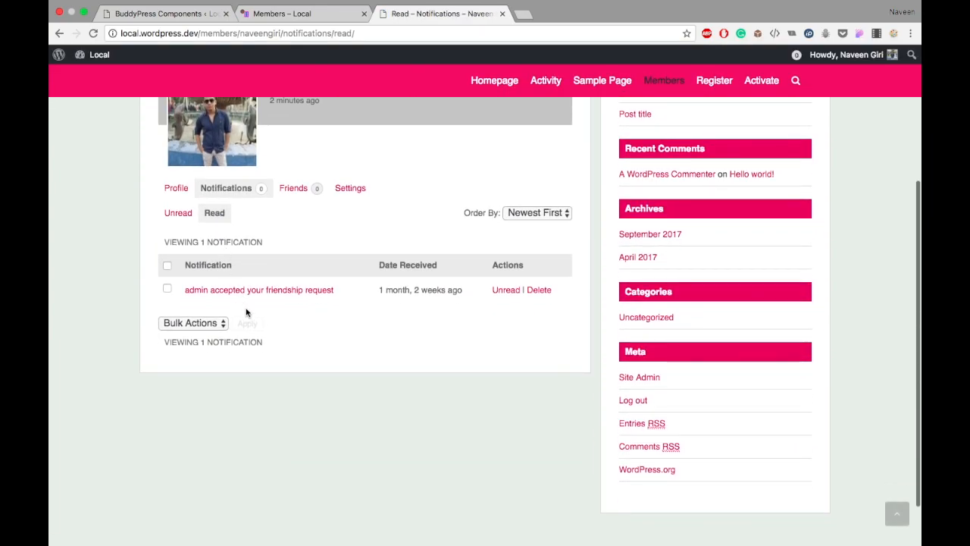
{"action": "mouse_move", "coordinate": [346, 113]}
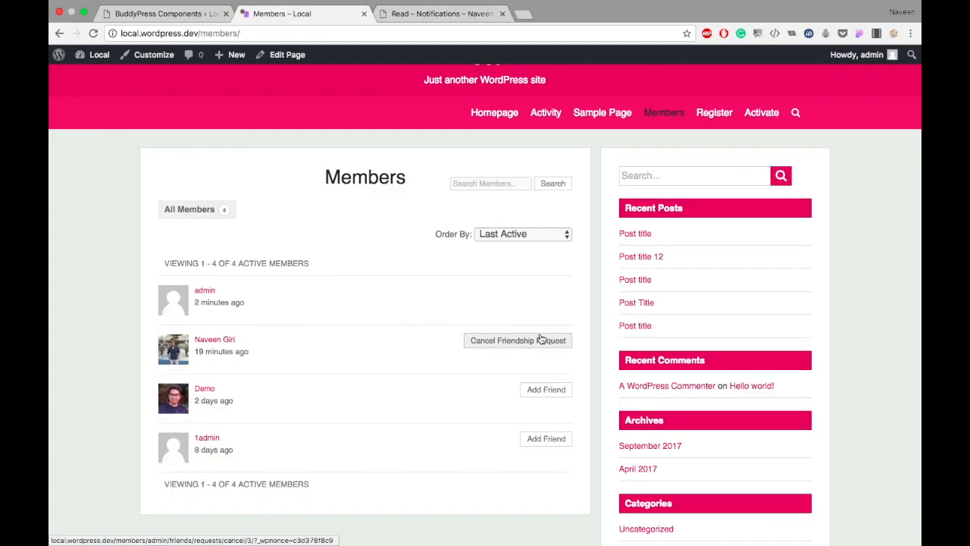
{"action": "left_click", "coordinate": [518, 339]}
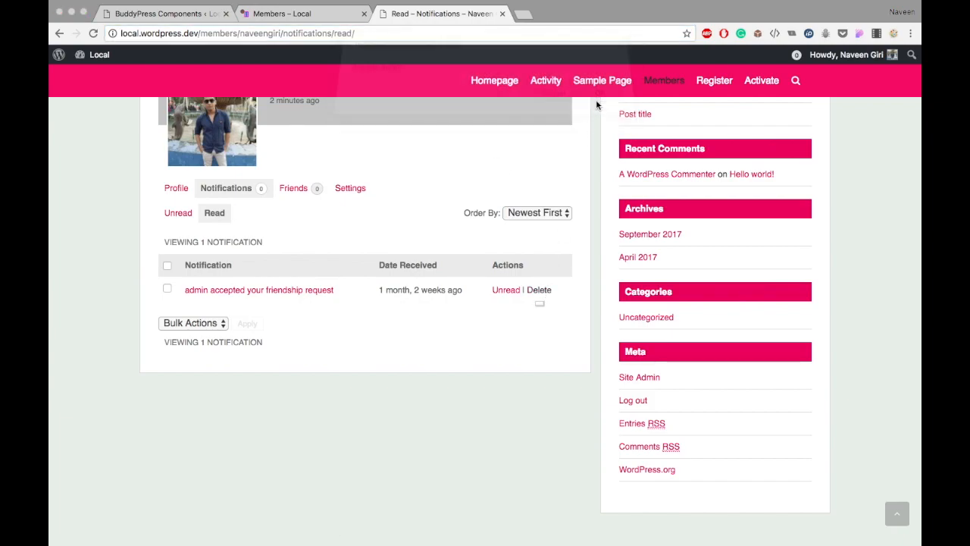
{"action": "left_click", "coordinate": [539, 290]}
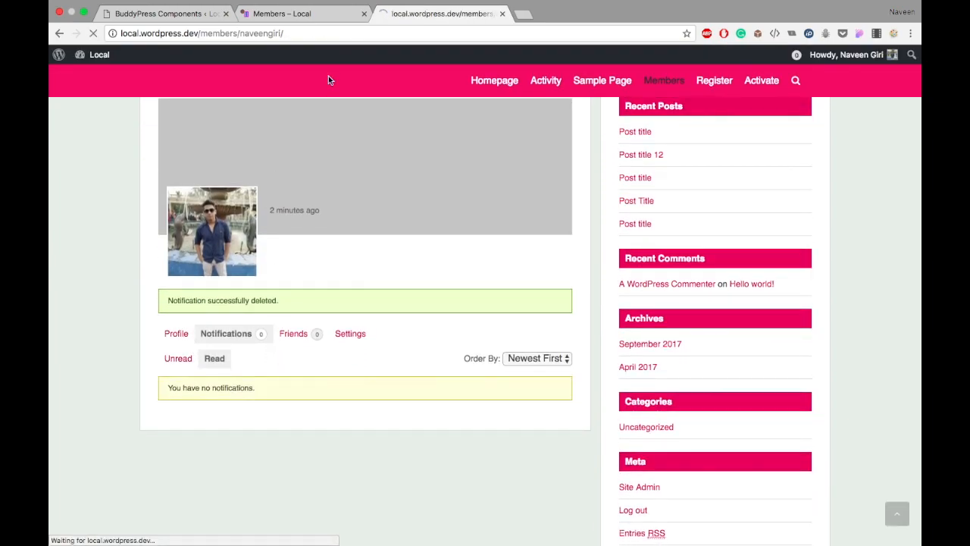
{"action": "left_click", "coordinate": [664, 80]}
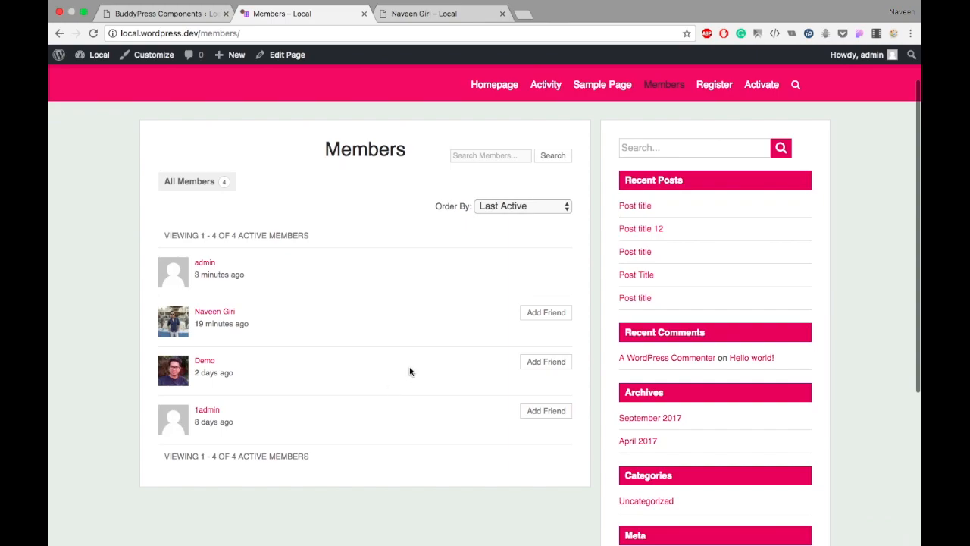
{"action": "mouse_move", "coordinate": [545, 312]}
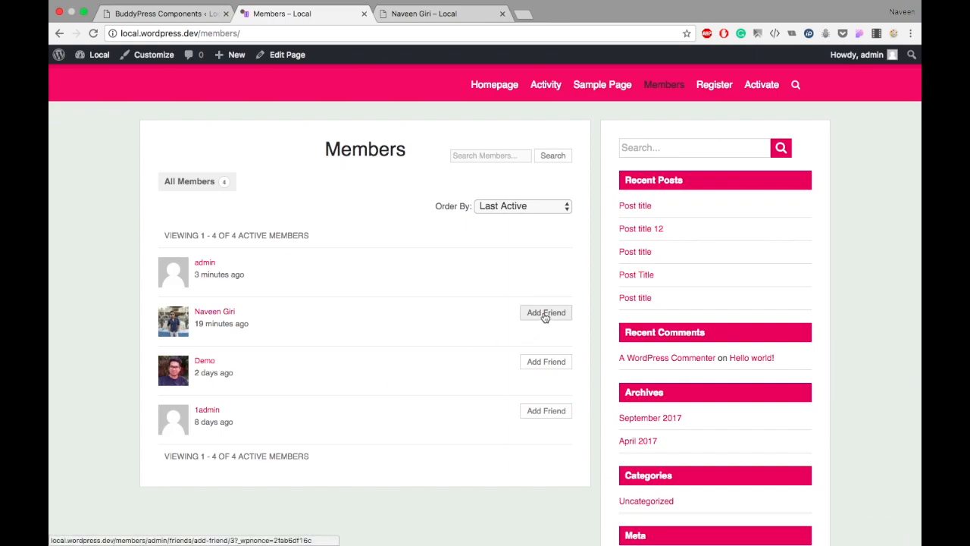
{"action": "left_click", "coordinate": [430, 14]}
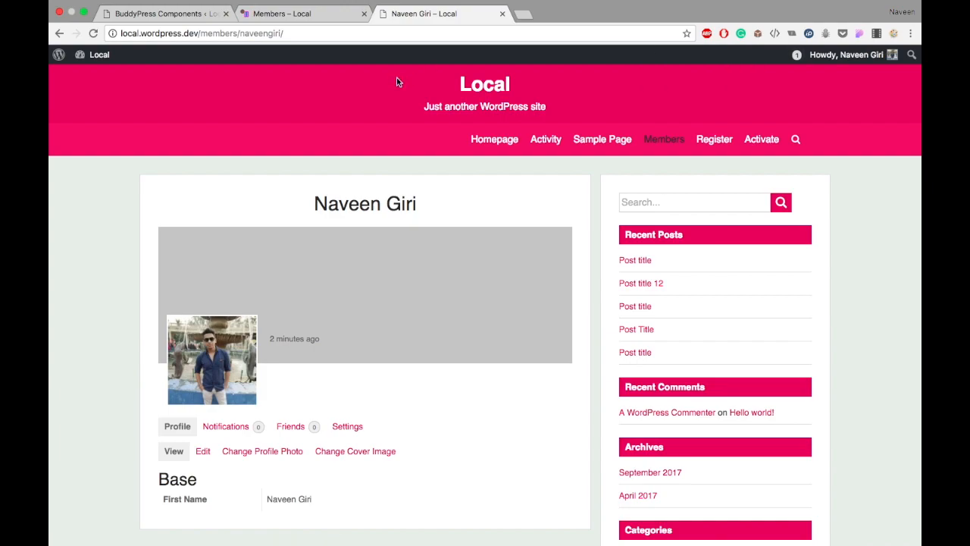
{"action": "scroll", "scroll_direction": "down", "scroll_amount": 3}
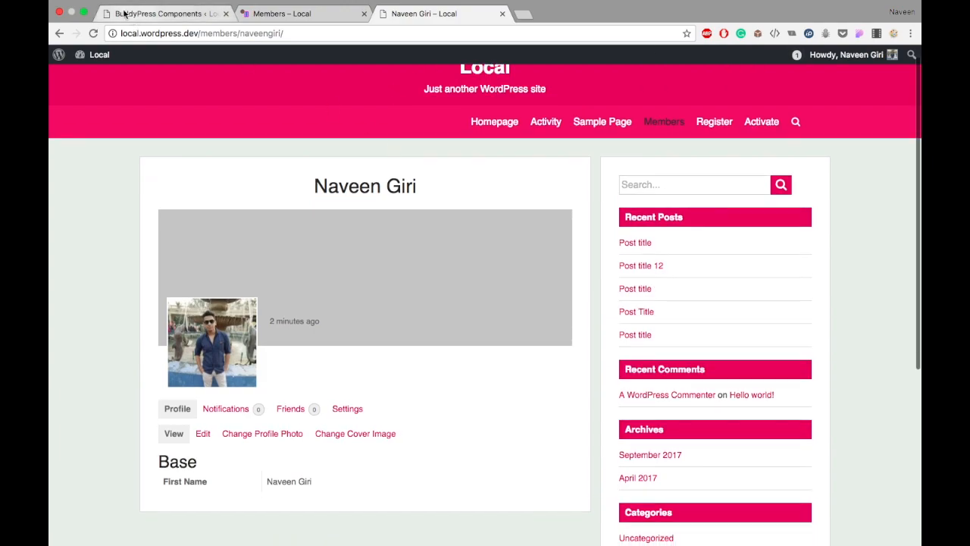
{"action": "scroll", "scroll_direction": "down", "scroll_amount": 3}
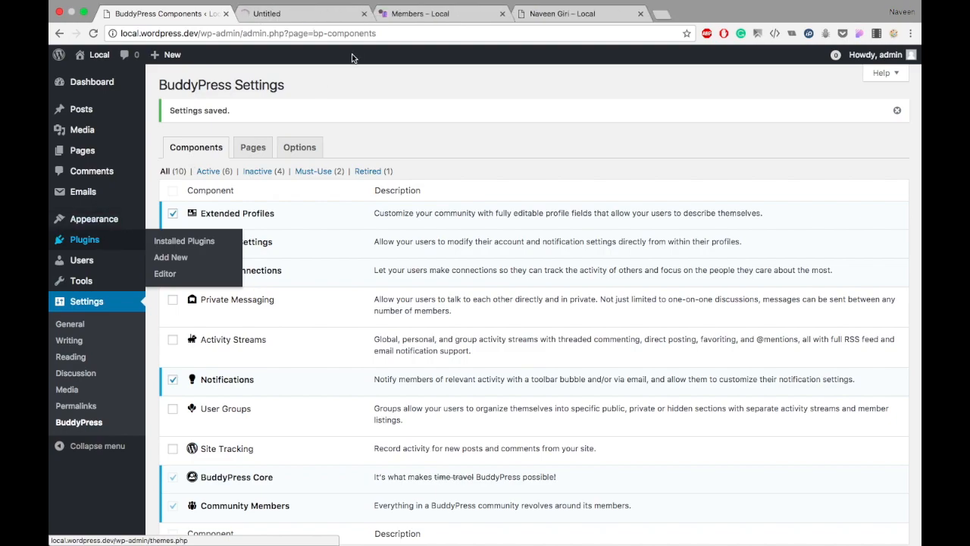
{"action": "left_click", "coordinate": [185, 240]}
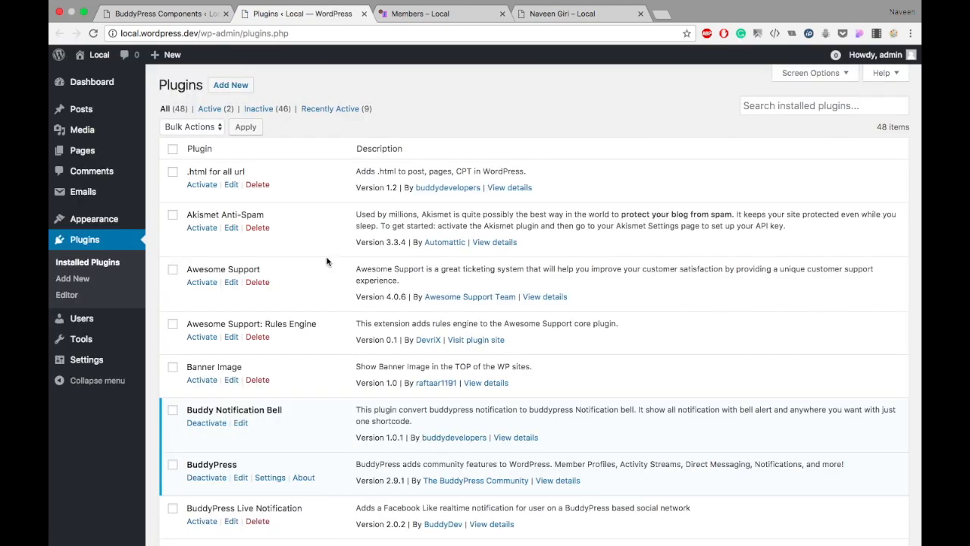
{"action": "scroll", "scroll_direction": "down", "scroll_amount": 3}
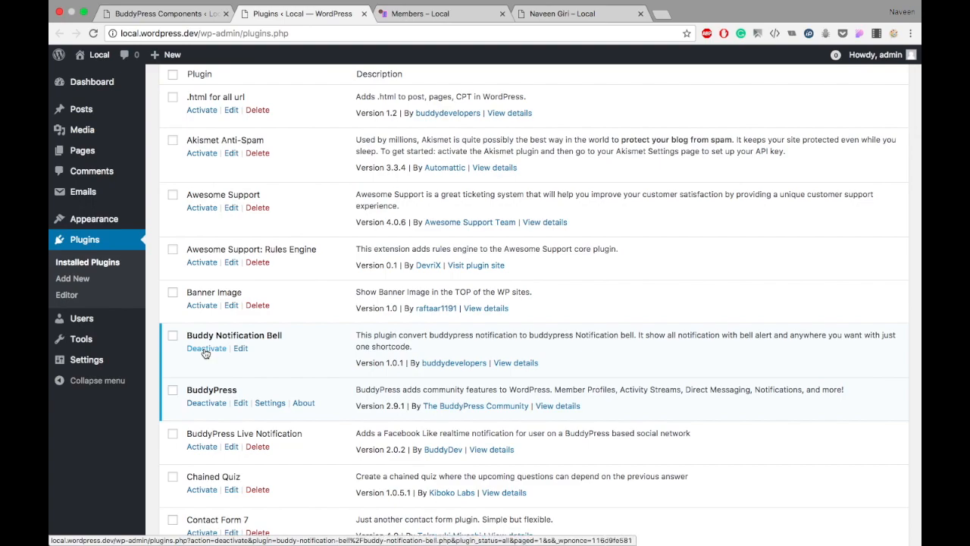
{"action": "left_click", "coordinate": [206, 348]}
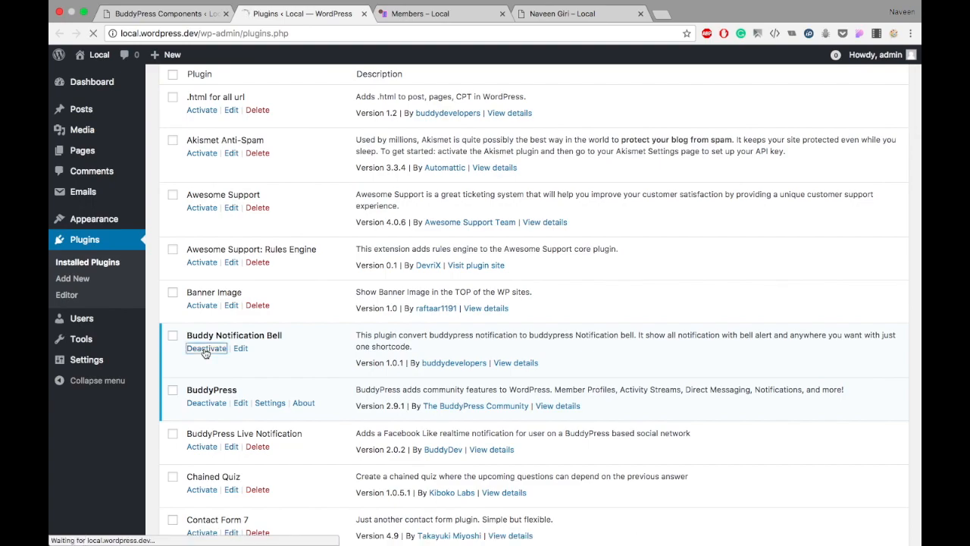
{"action": "left_click", "coordinate": [206, 348]}
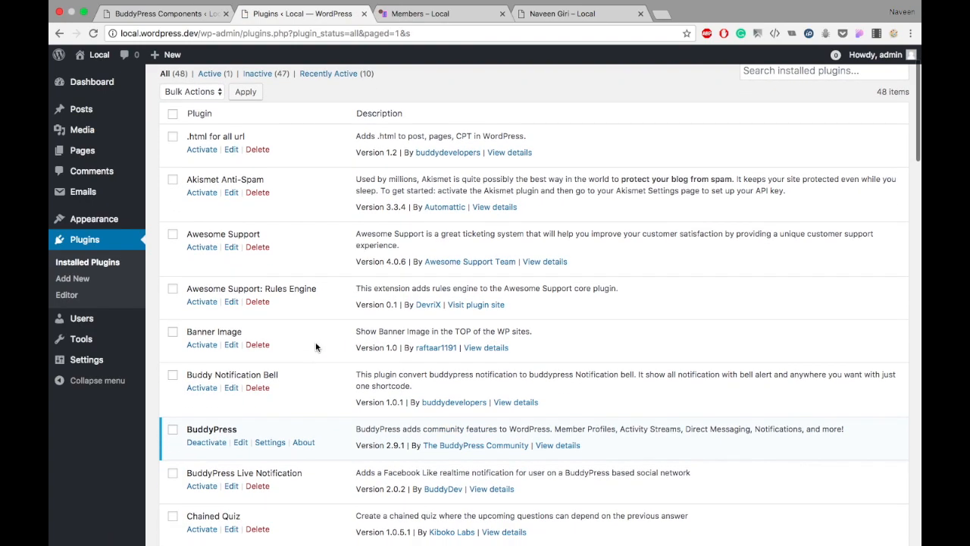
{"action": "mouse_move", "coordinate": [188, 375]}
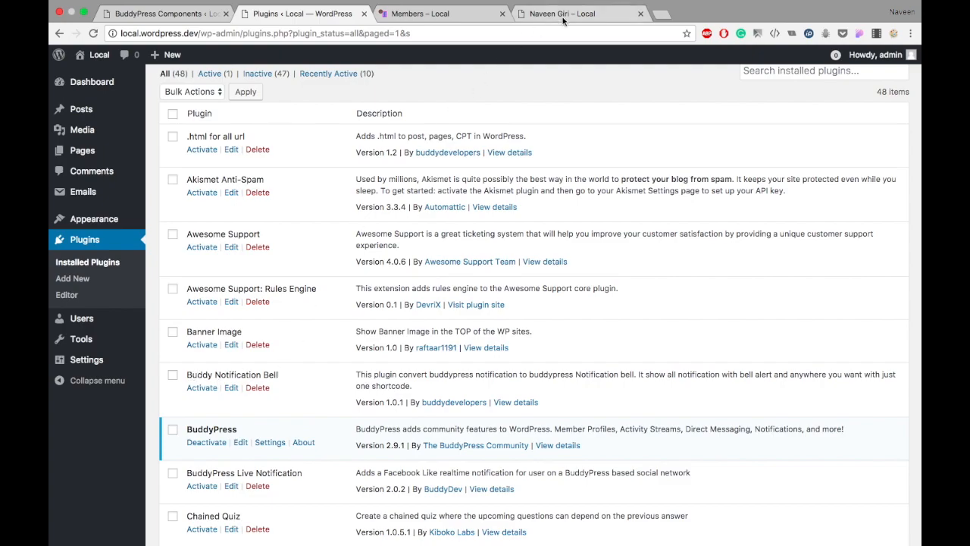
{"action": "left_click", "coordinate": [419, 13]}
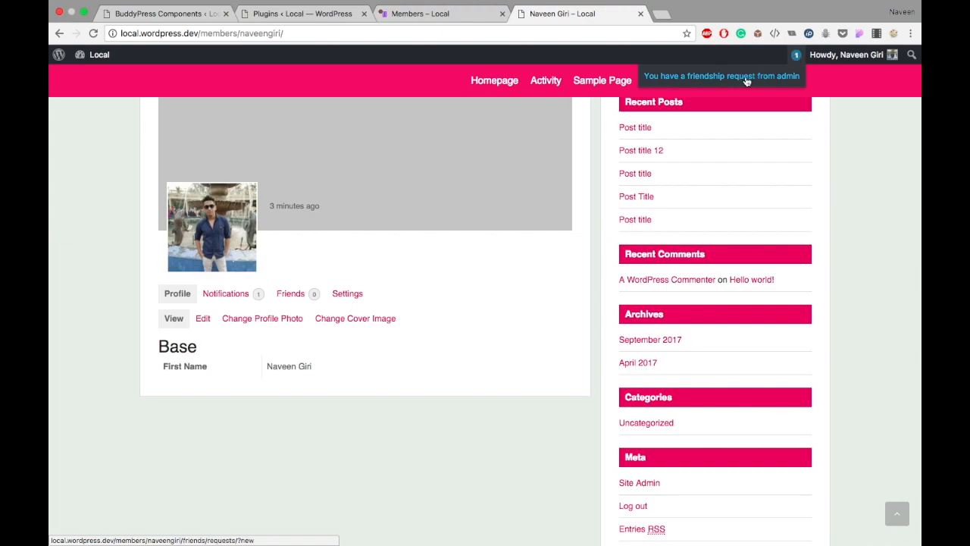
Step: From the toolbar notification, accept admin's friendship request as Naveen Giri on the Requests page
{"action": "left_click", "coordinate": [721, 76]}
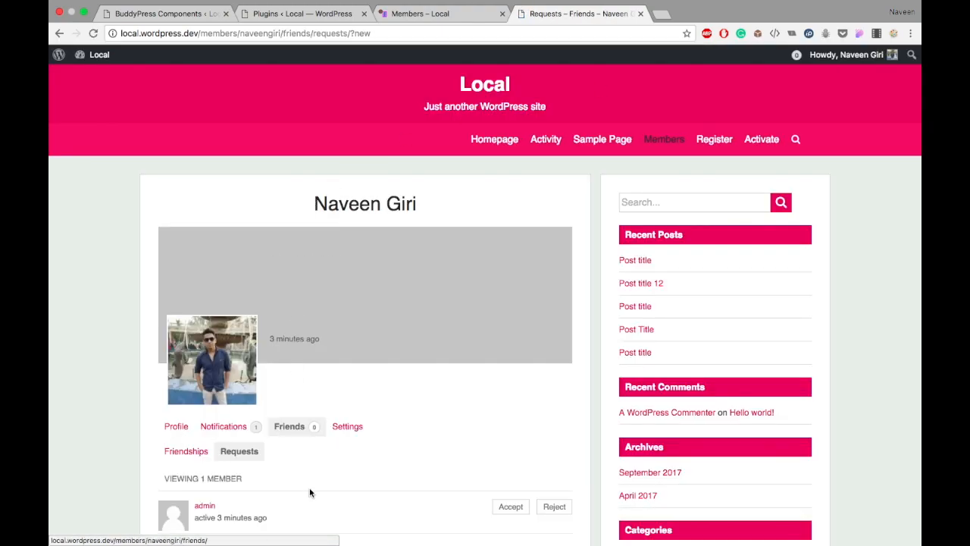
{"action": "scroll", "scroll_direction": "down", "scroll_amount": 3}
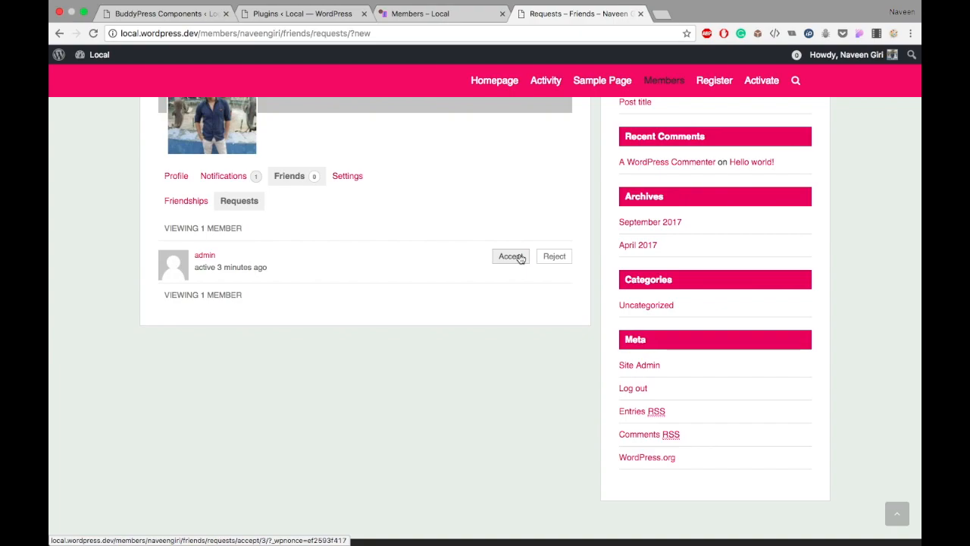
{"action": "left_click", "coordinate": [510, 255]}
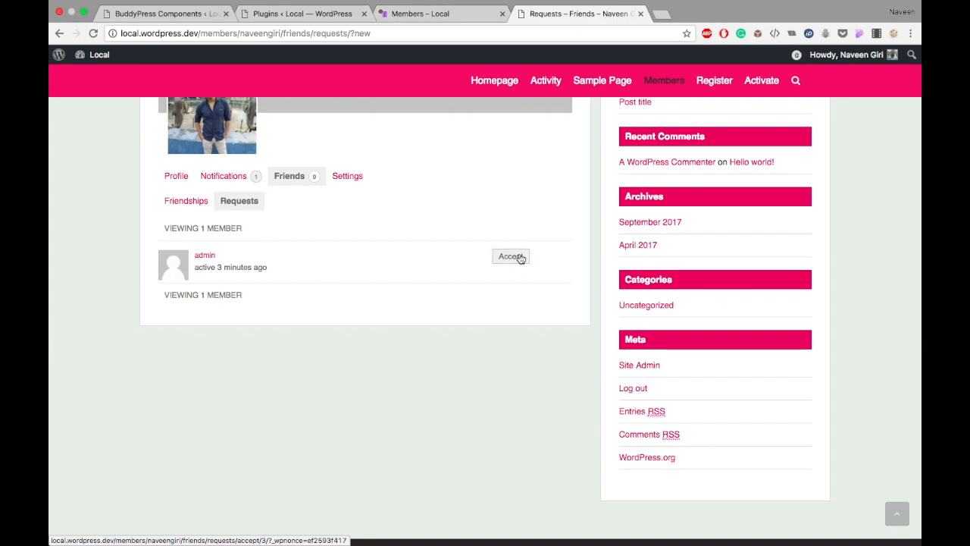
{"action": "left_click", "coordinate": [511, 256]}
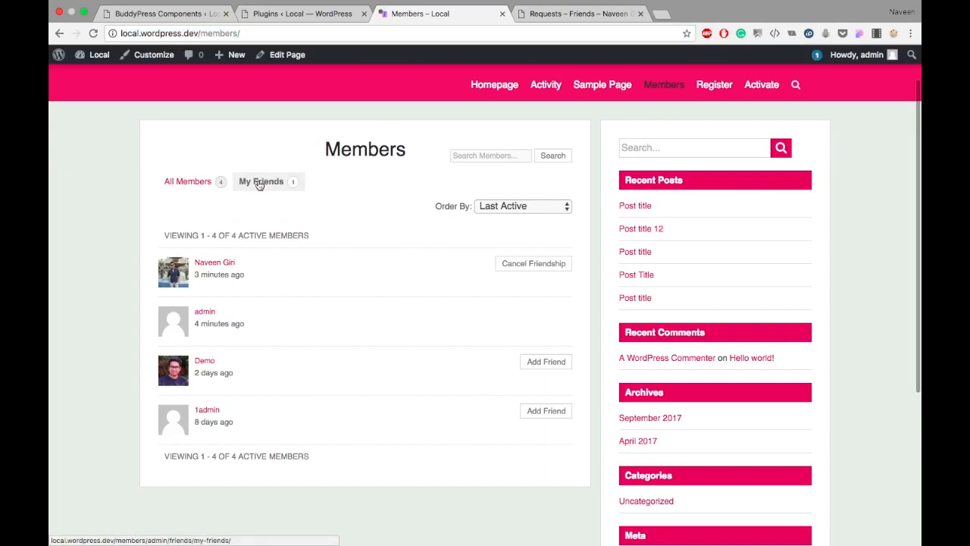
{"action": "left_click", "coordinate": [261, 181]}
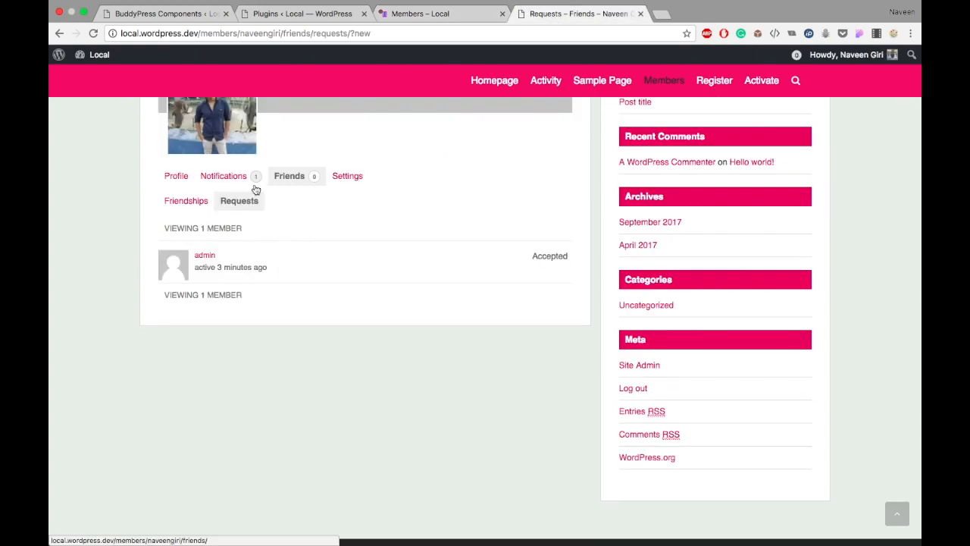
{"action": "left_click", "coordinate": [186, 201]}
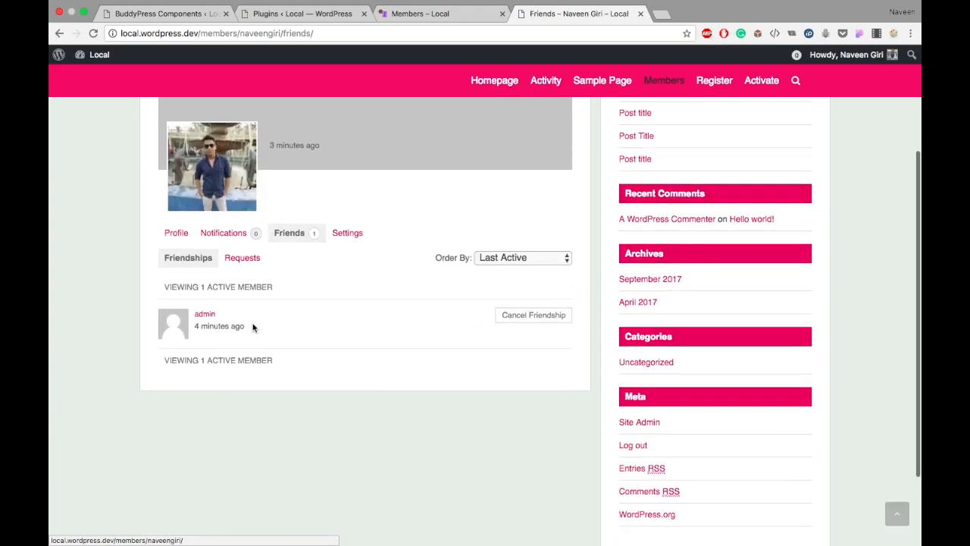
{"action": "mouse_move", "coordinate": [379, 73]}
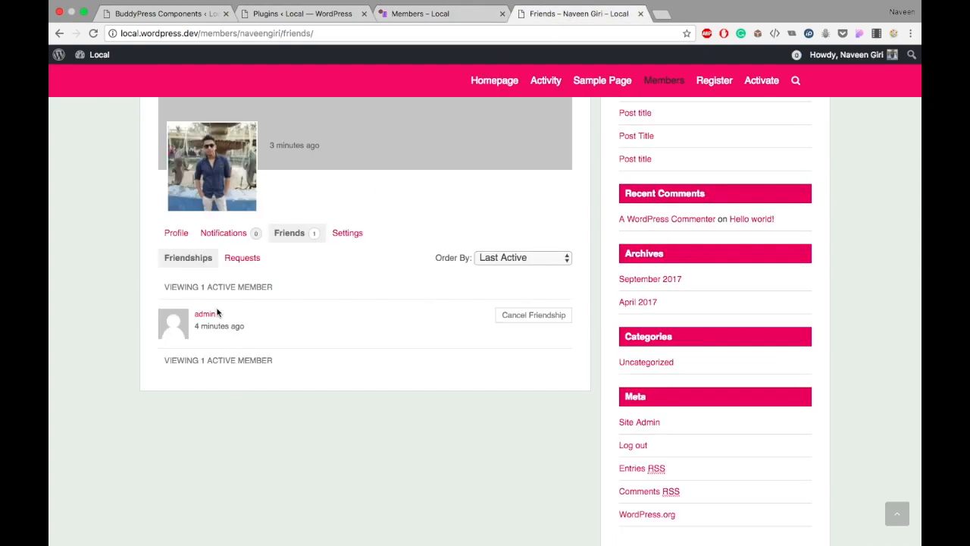
{"action": "left_click", "coordinate": [303, 13]}
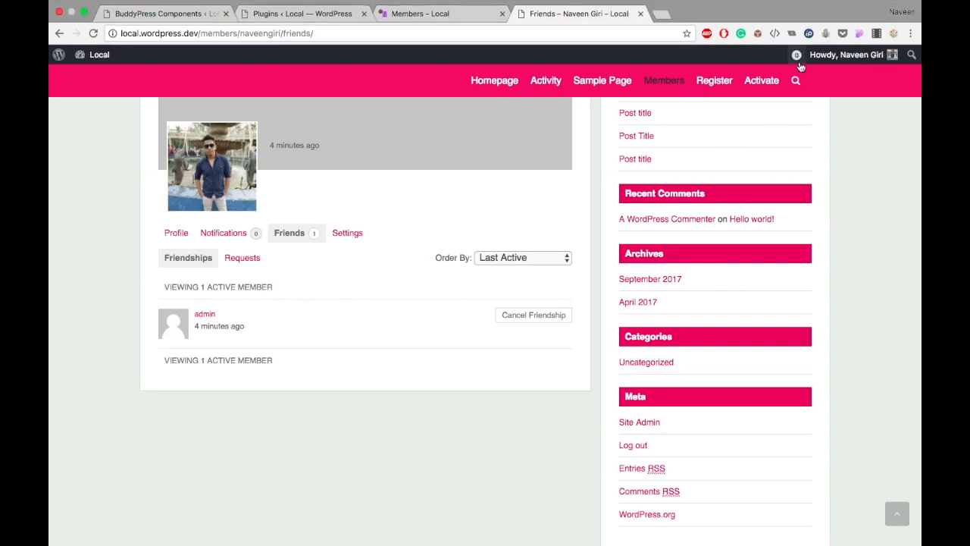
{"action": "mouse_move", "coordinate": [381, 104]}
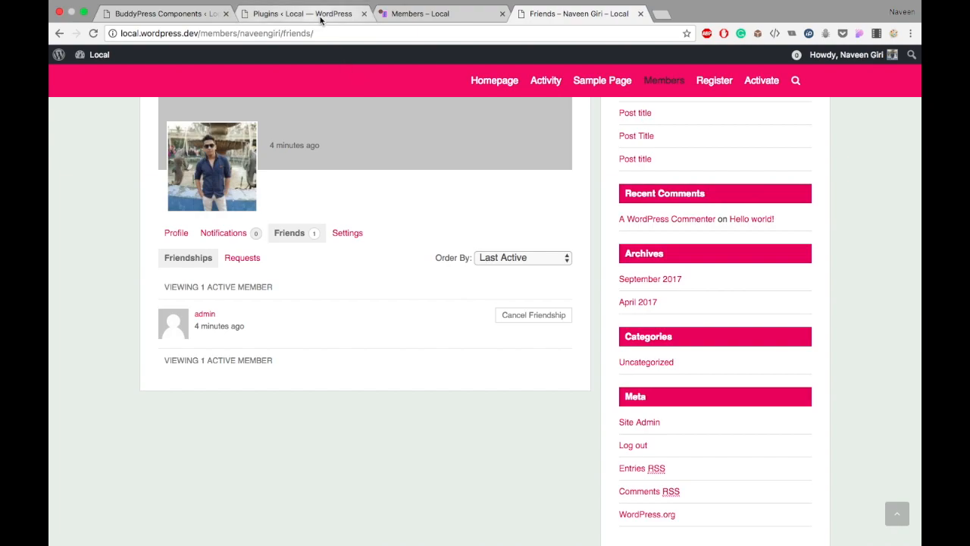
Step: Return to the installed plugins list showing the Plugin deactivated notice for Buddy Notification Bell
{"action": "left_click", "coordinate": [300, 14]}
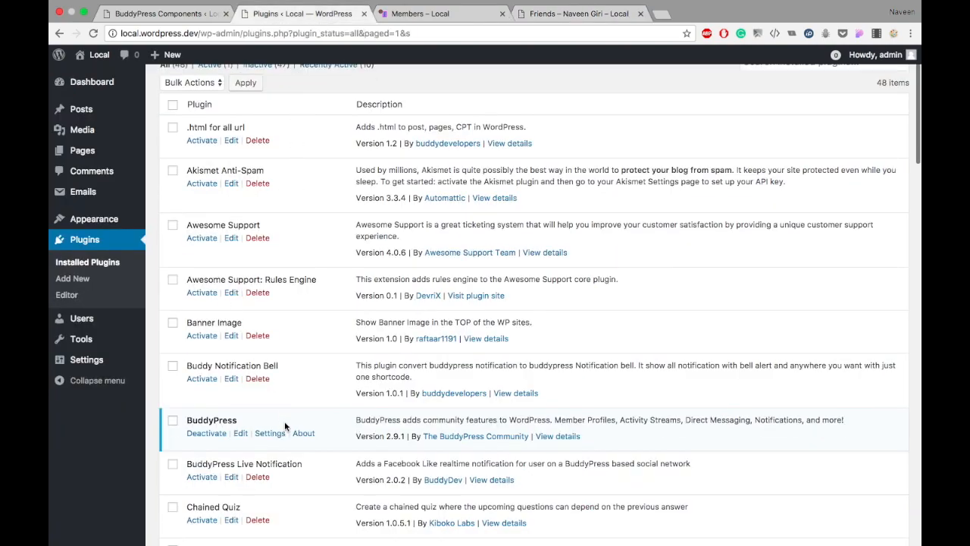
{"action": "scroll", "scroll_direction": "down", "scroll_amount": 3}
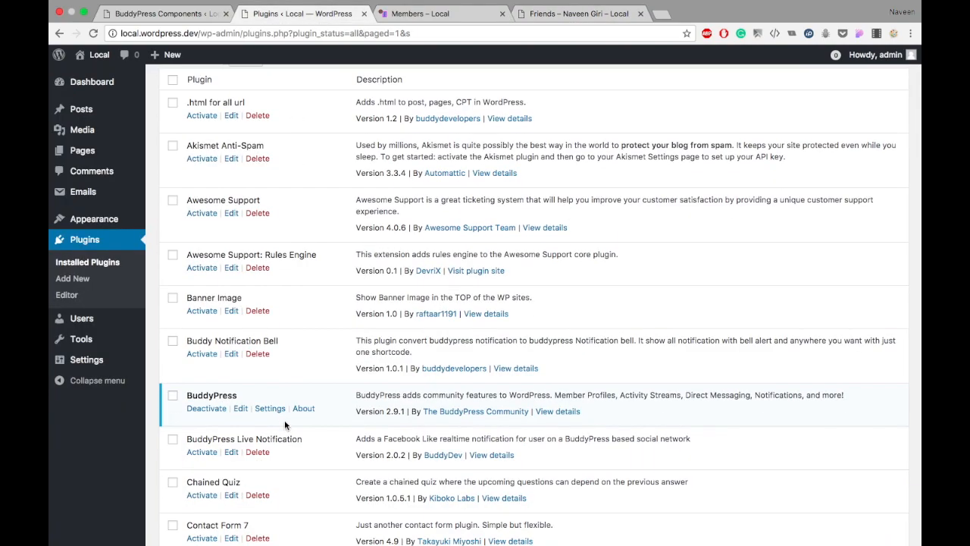
{"action": "left_click", "coordinate": [205, 408]}
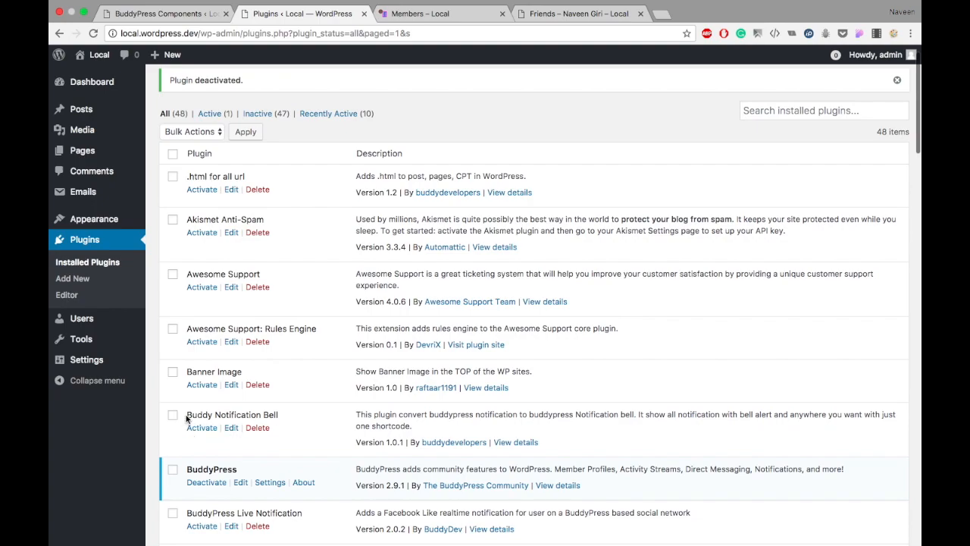